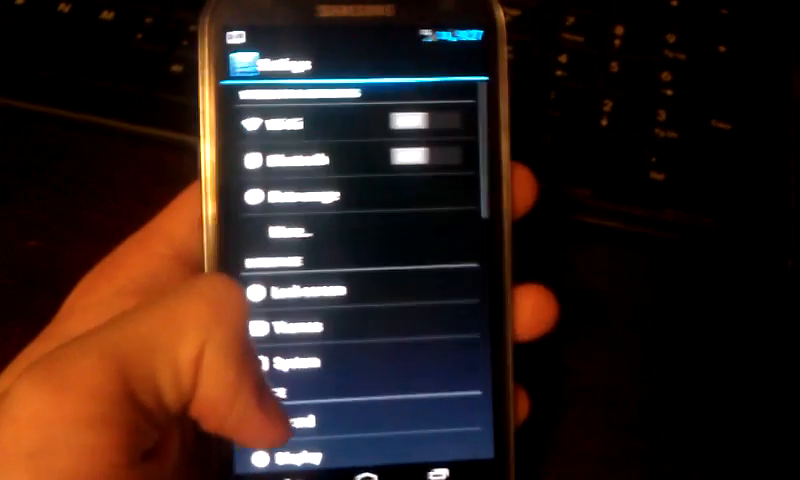
Bring up the Apex Launcher app drawer showing the full grid of installed apps
scroll("down", 3)
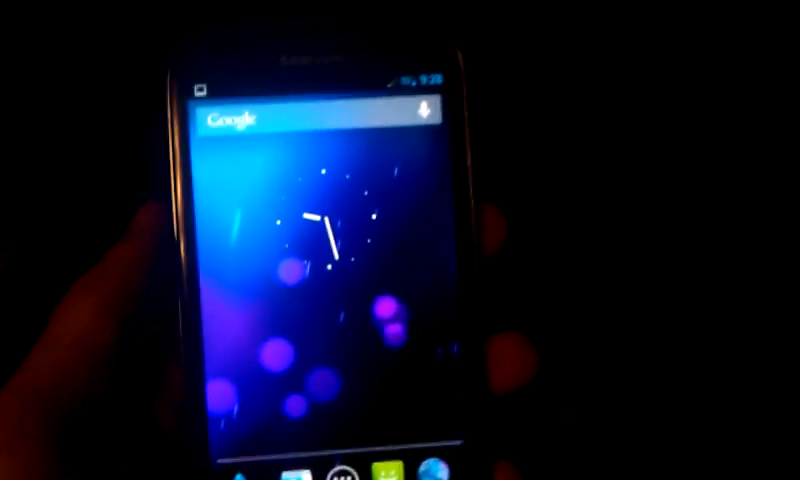
left_click(336, 472)
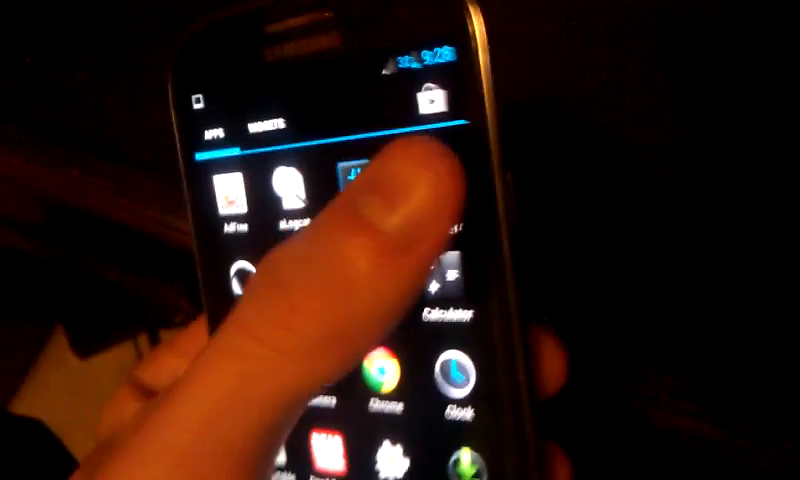